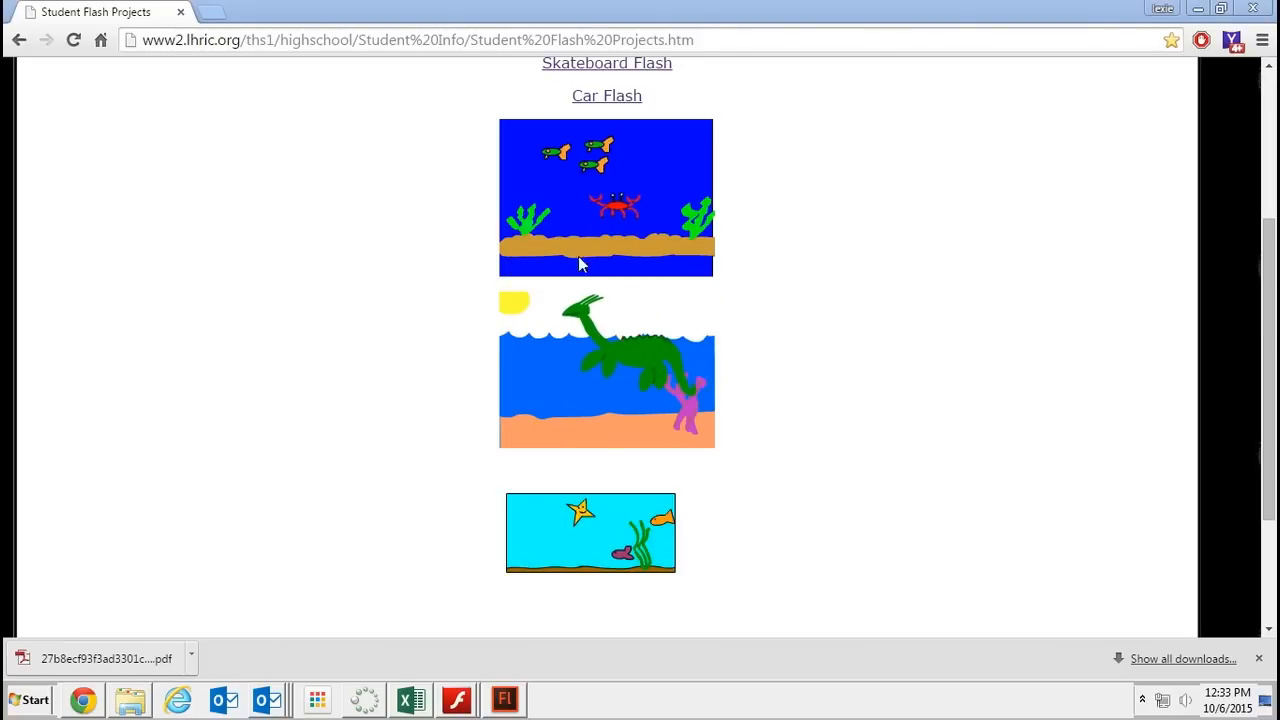
mouse_move(573, 592)
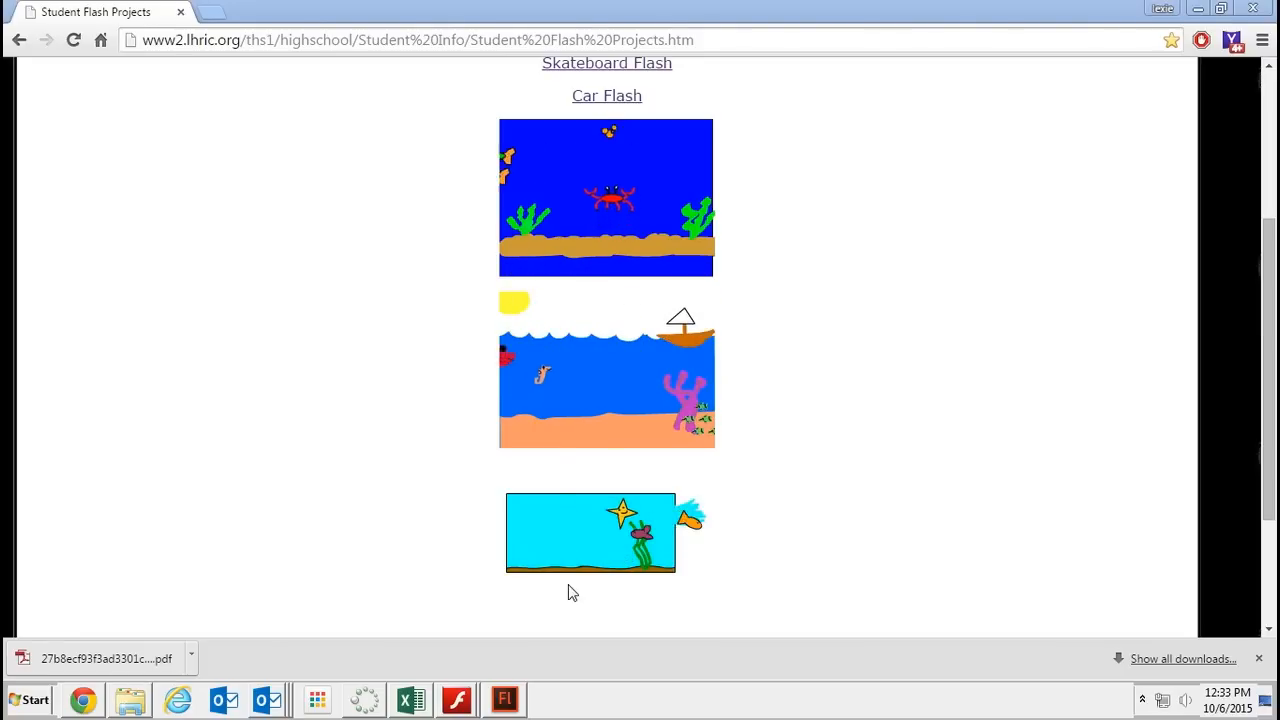